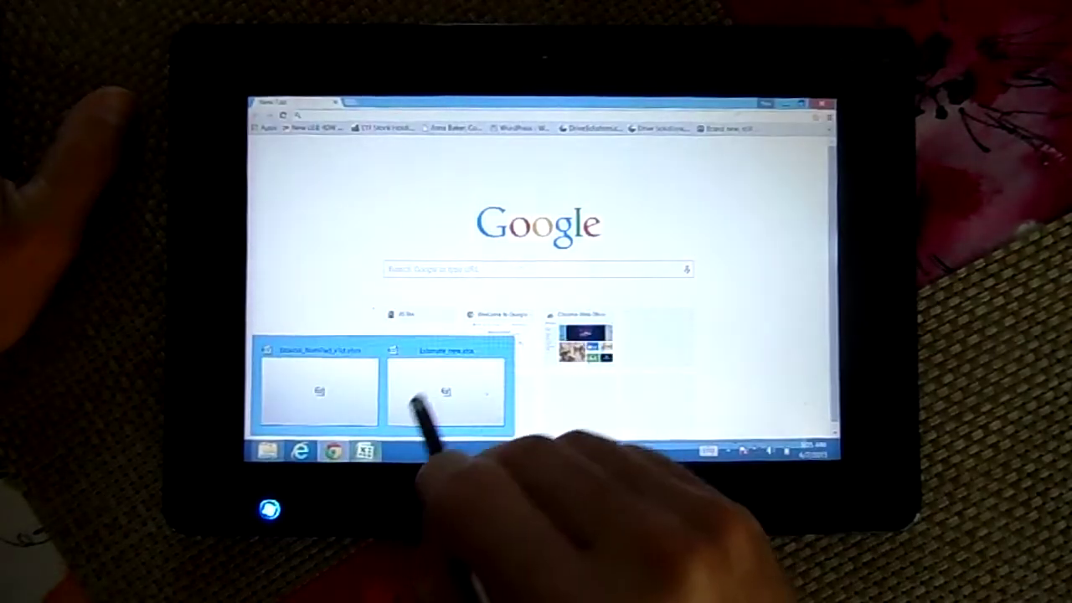
Bring the Estimate_new.xlsx workbook to the front from the Excel taskbar preview.
left_click(449, 390)
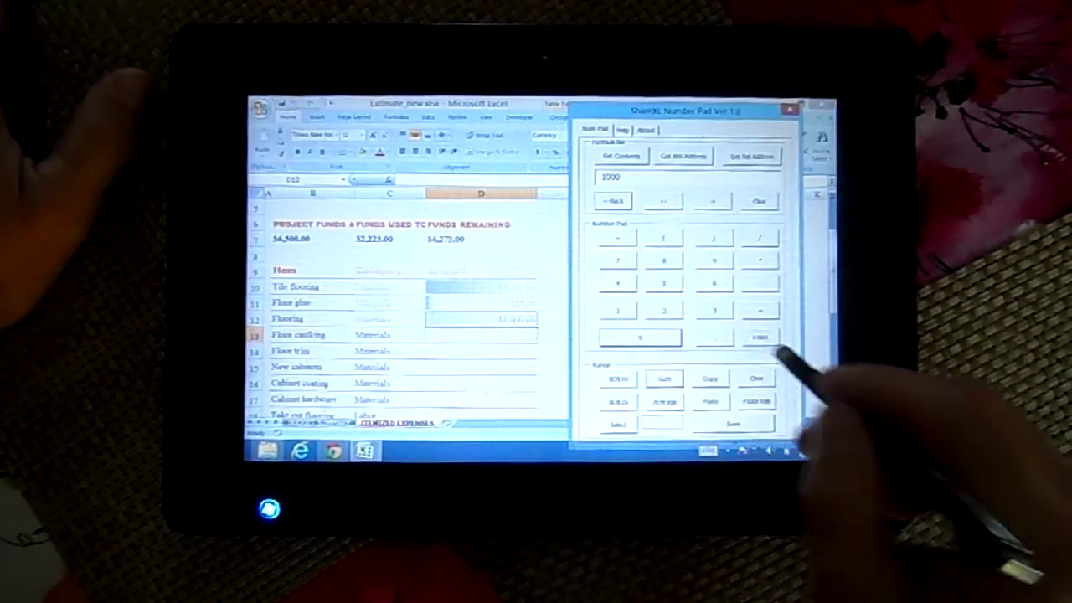
Commit 1000 from the number pad as the Flooring amount in cell D12.
left_click(760, 335)
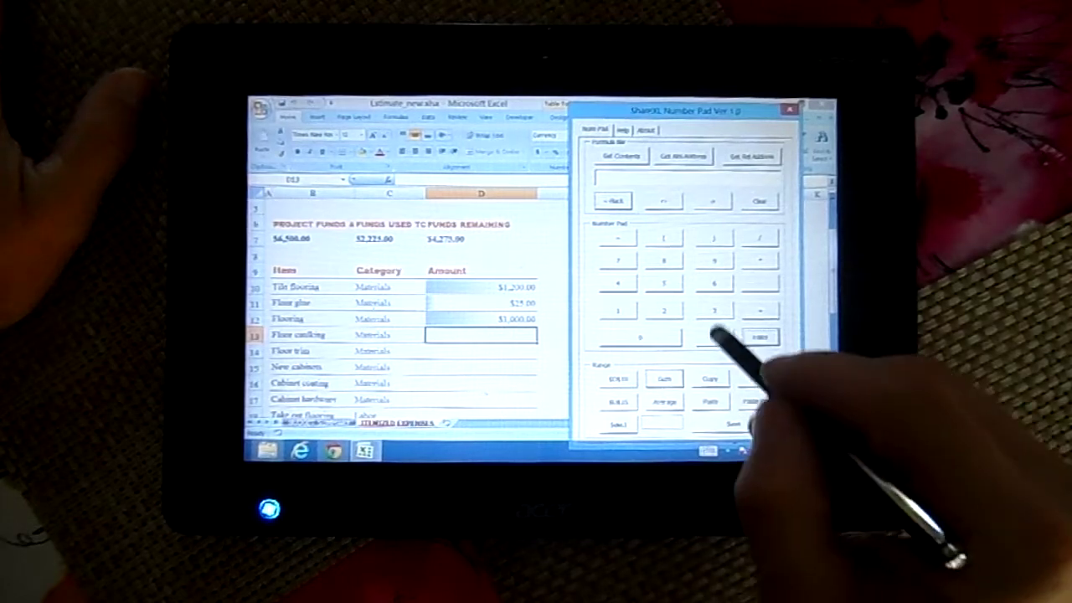